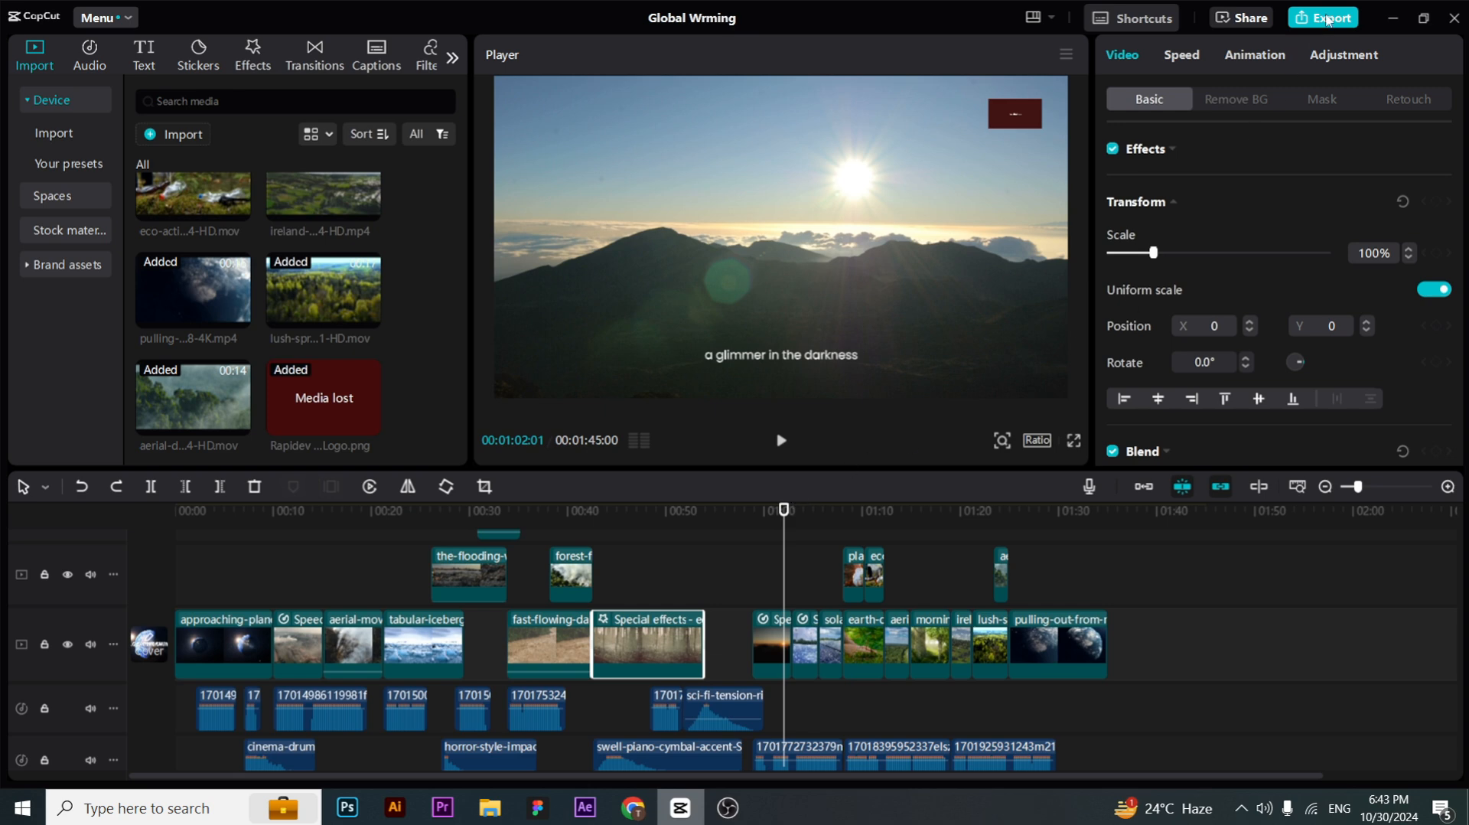
Export the Global Wrming project at 1080P, H.264, mp4, 30fps, which fails
click(1330, 17)
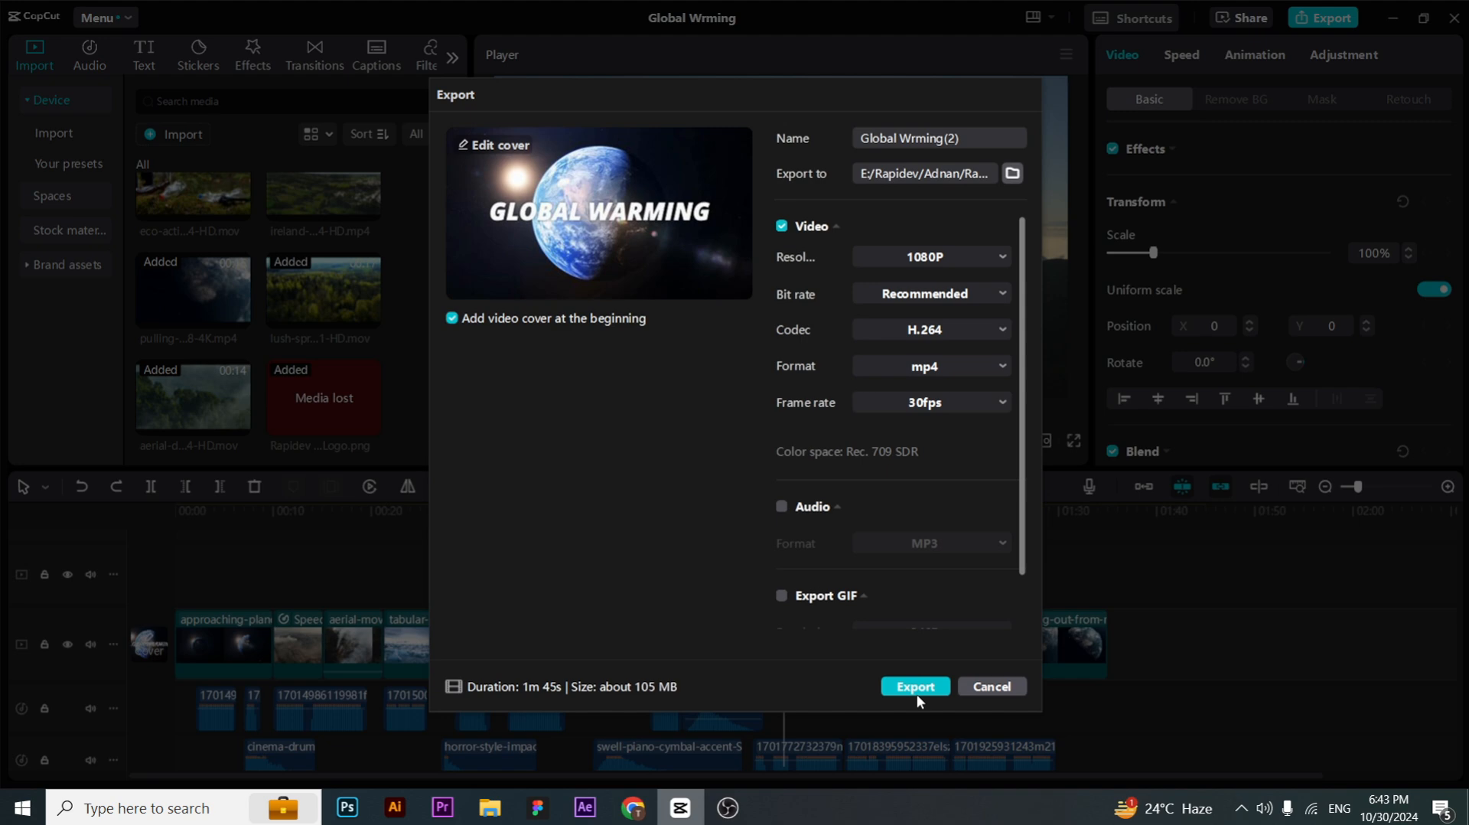
click(915, 687)
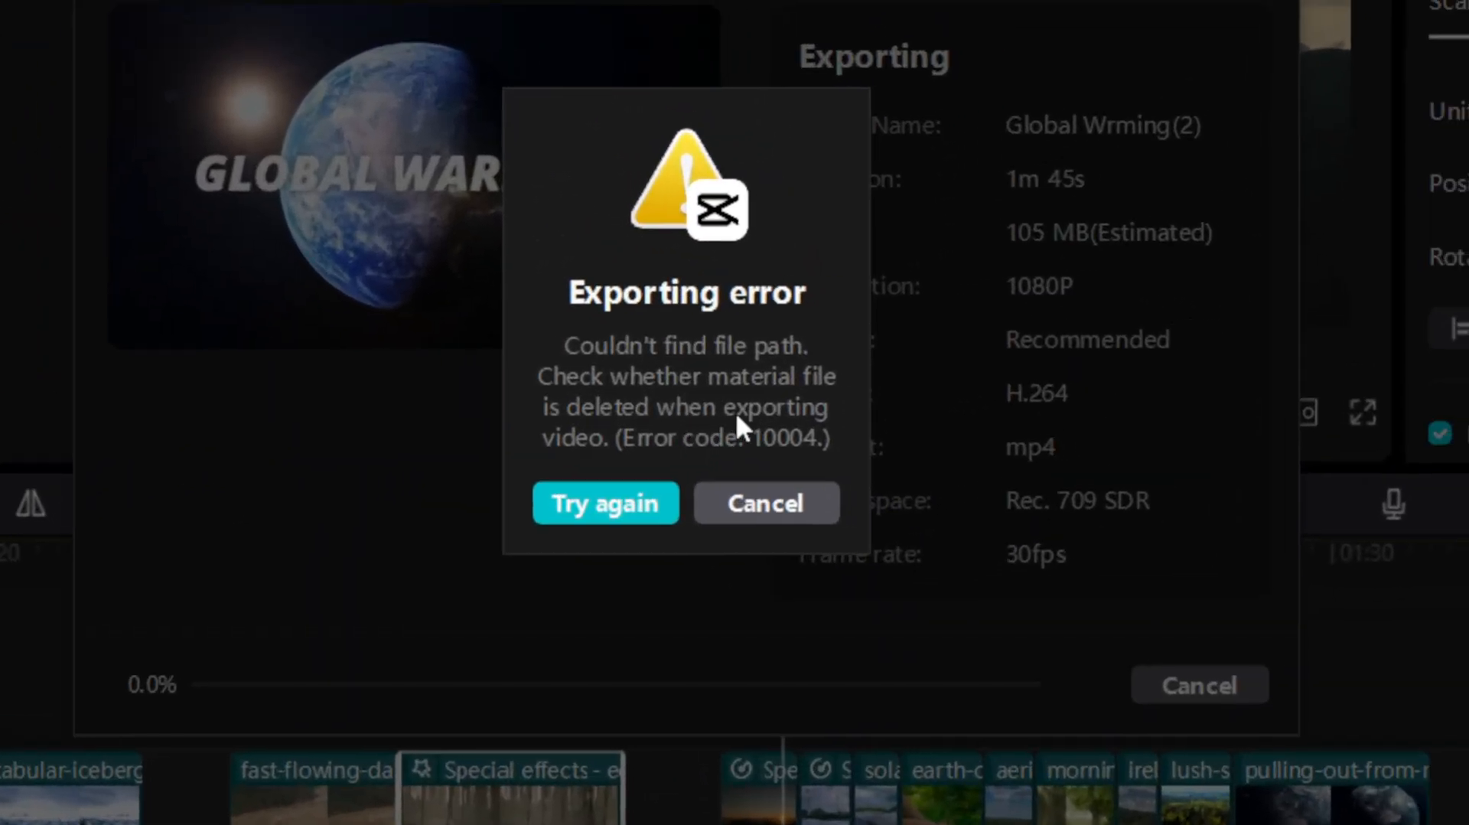
mouse_move(825, 366)
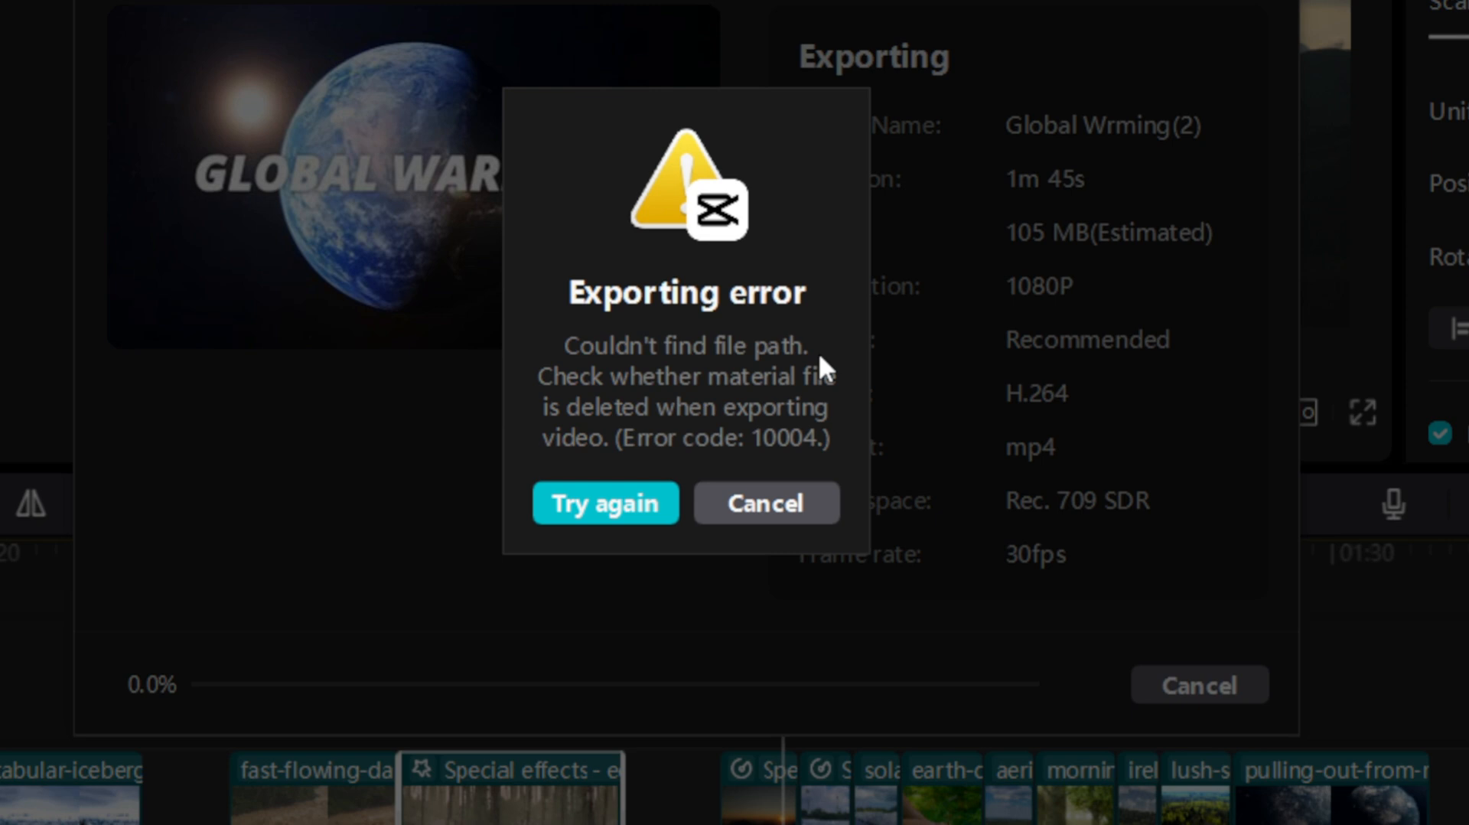
mouse_move(823, 411)
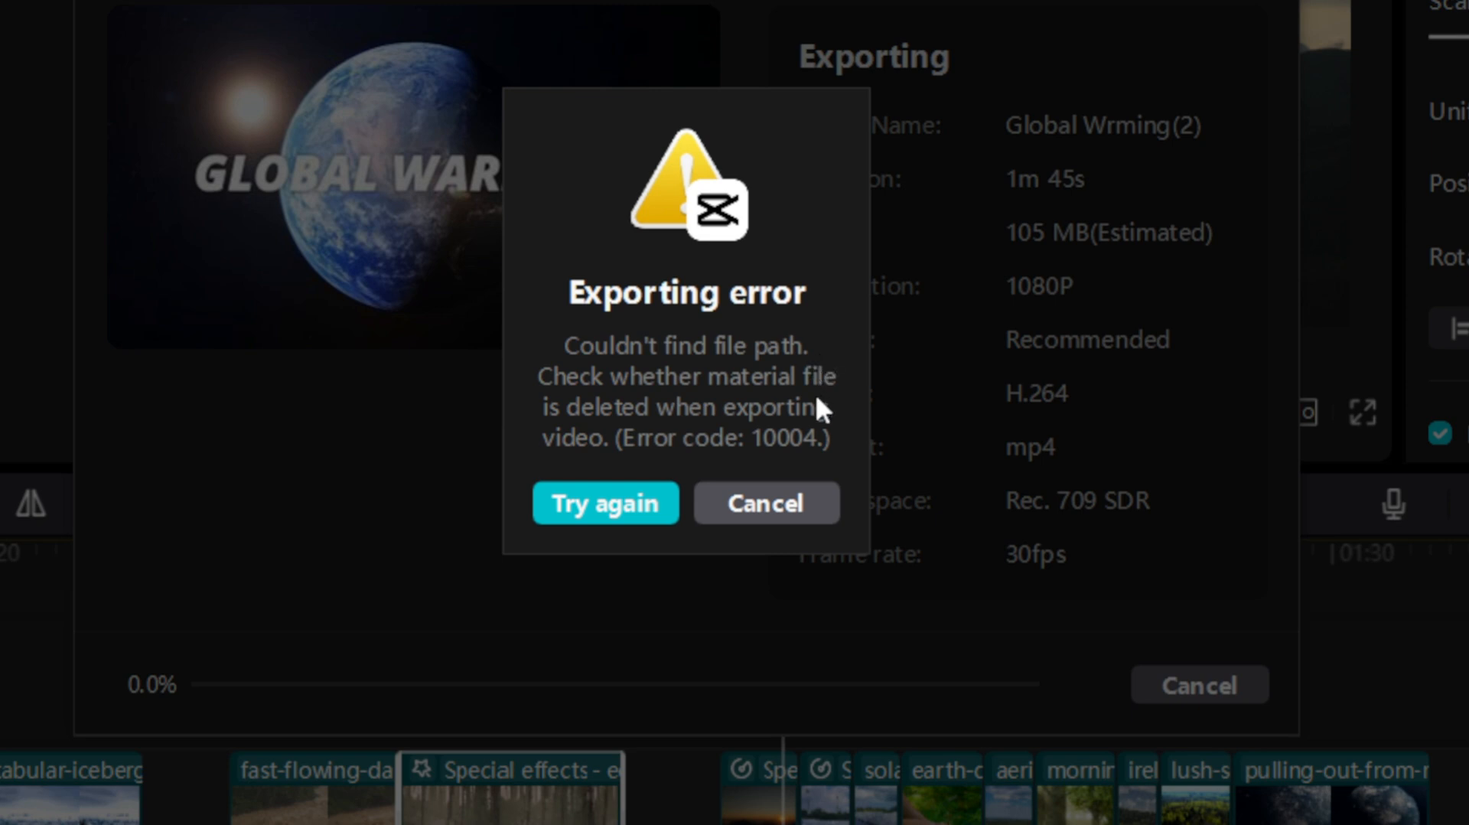
mouse_move(767, 474)
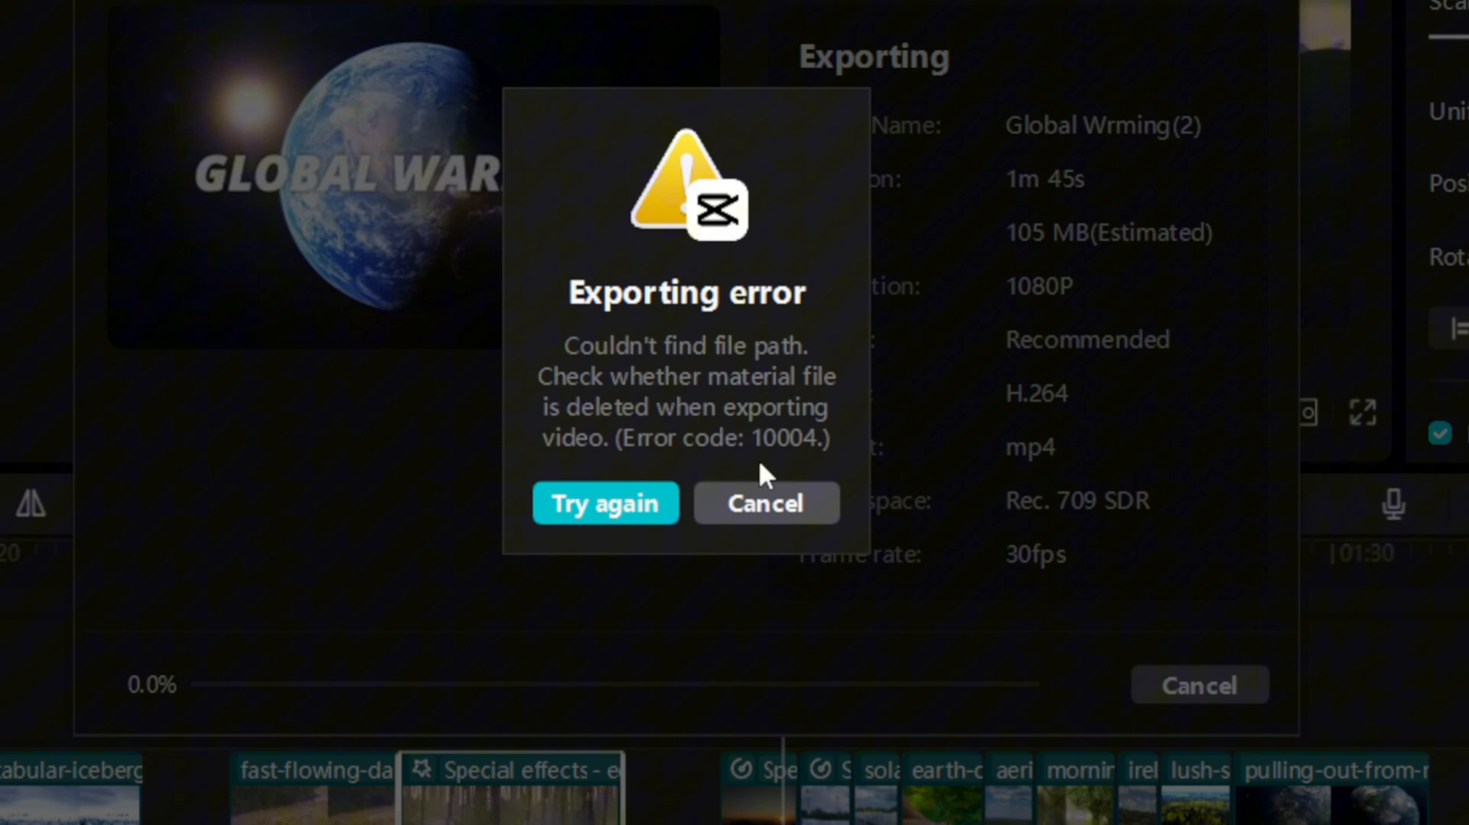
Cancel the export error and select the red Media lost Rapidev logo clip near 50 seconds
click(764, 504)
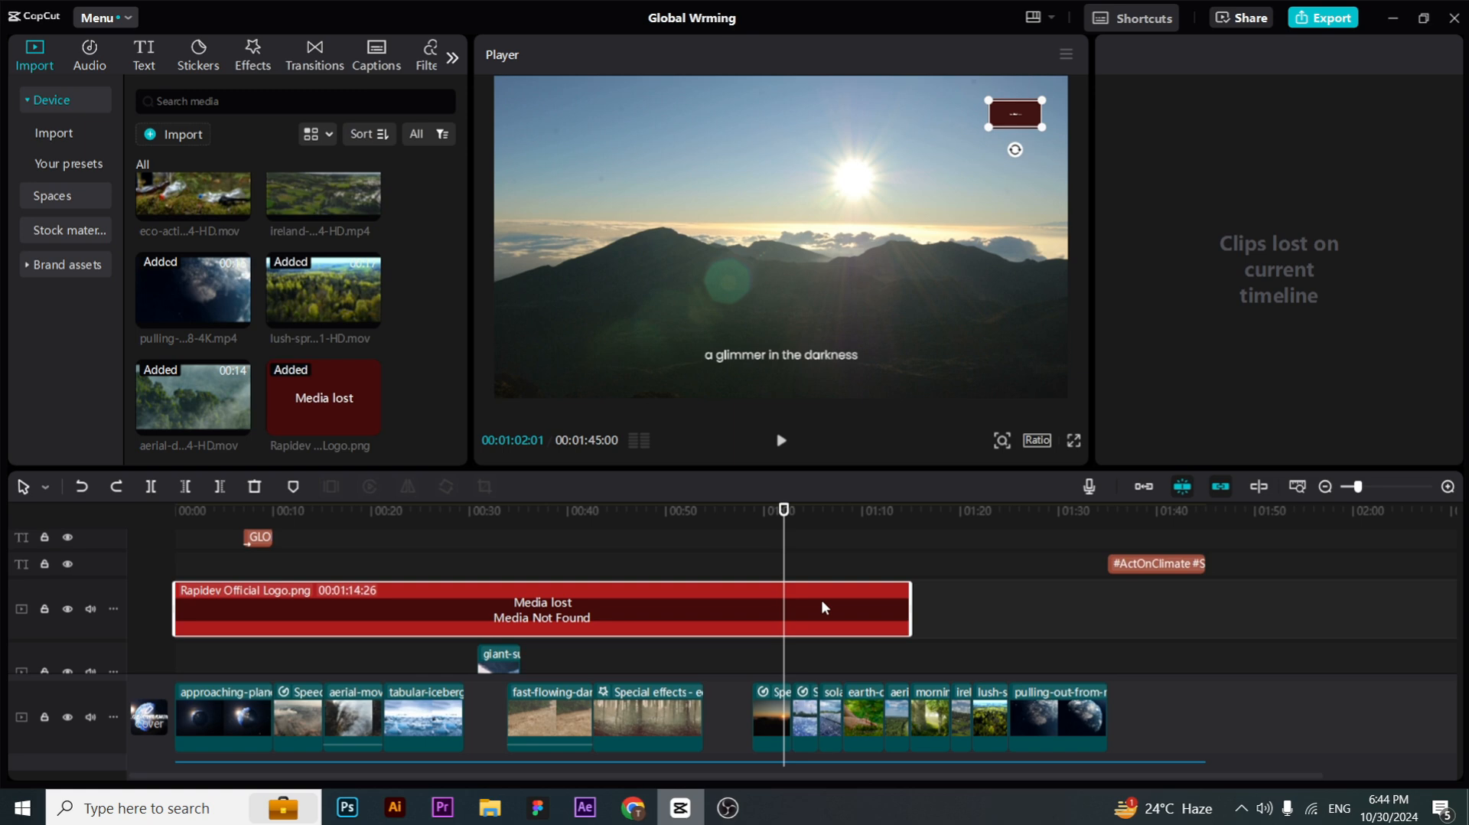
mouse_move(731, 521)
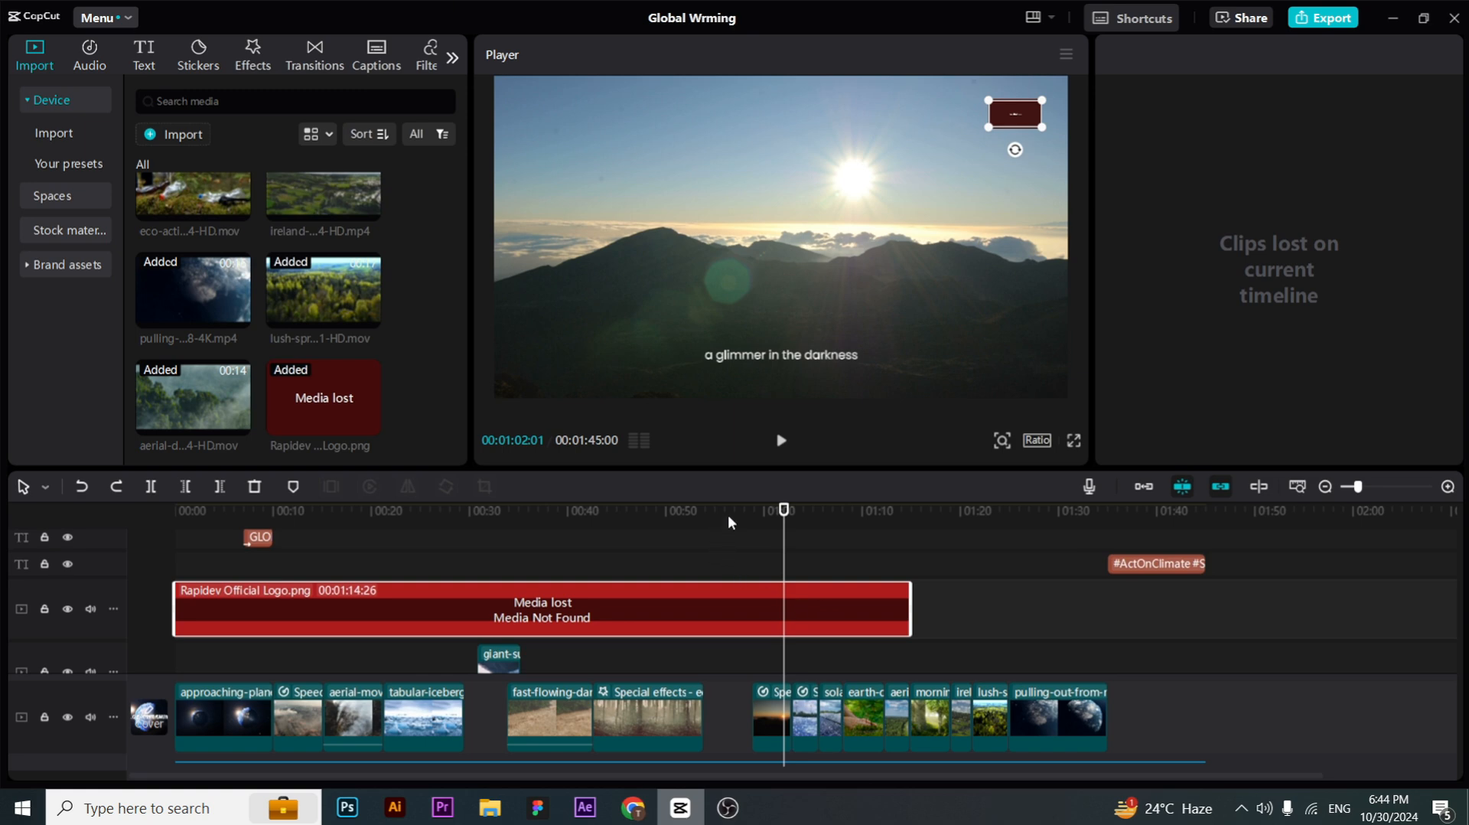
mouse_move(747, 518)
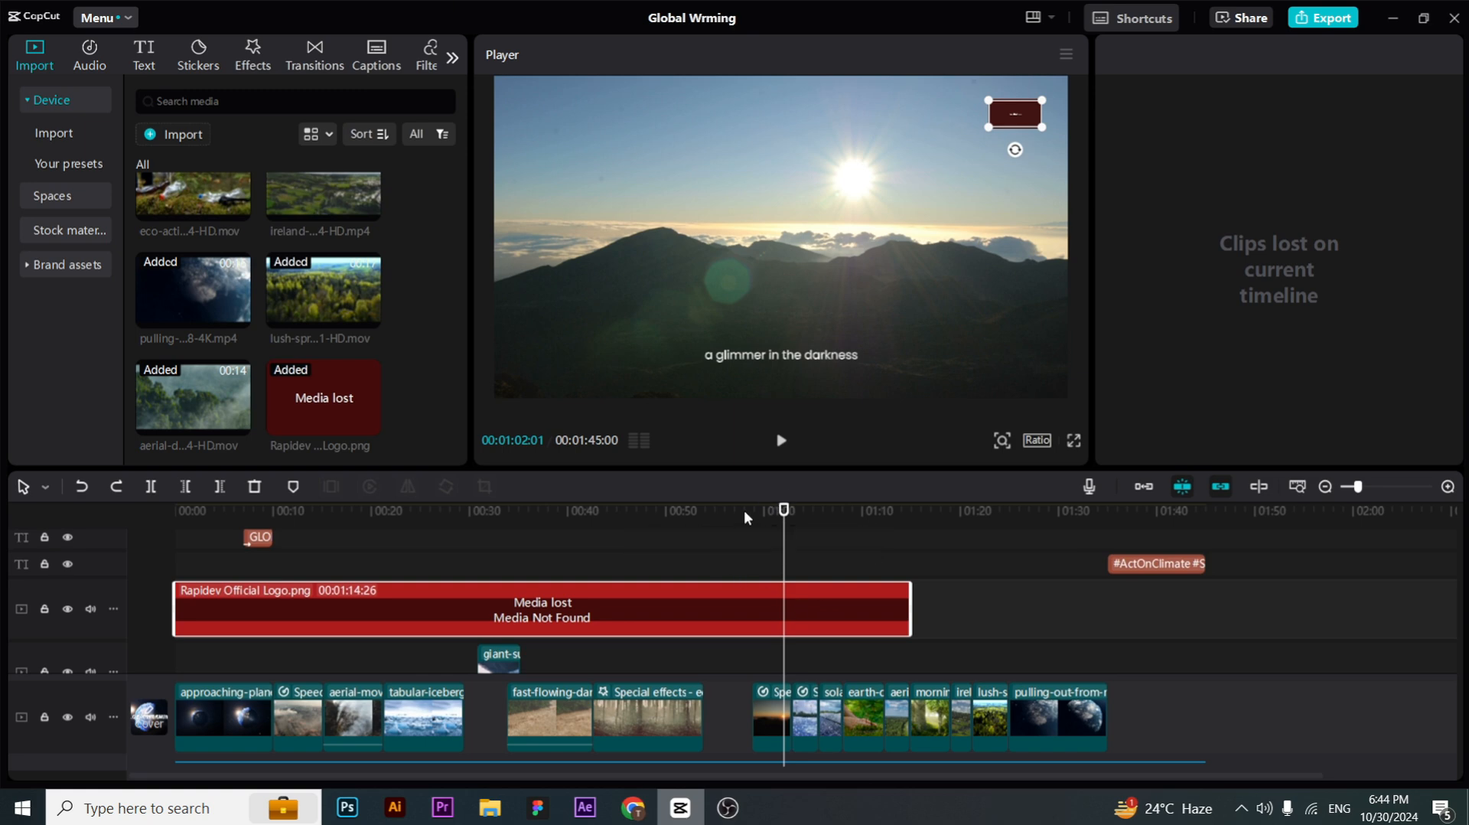
click(572, 509)
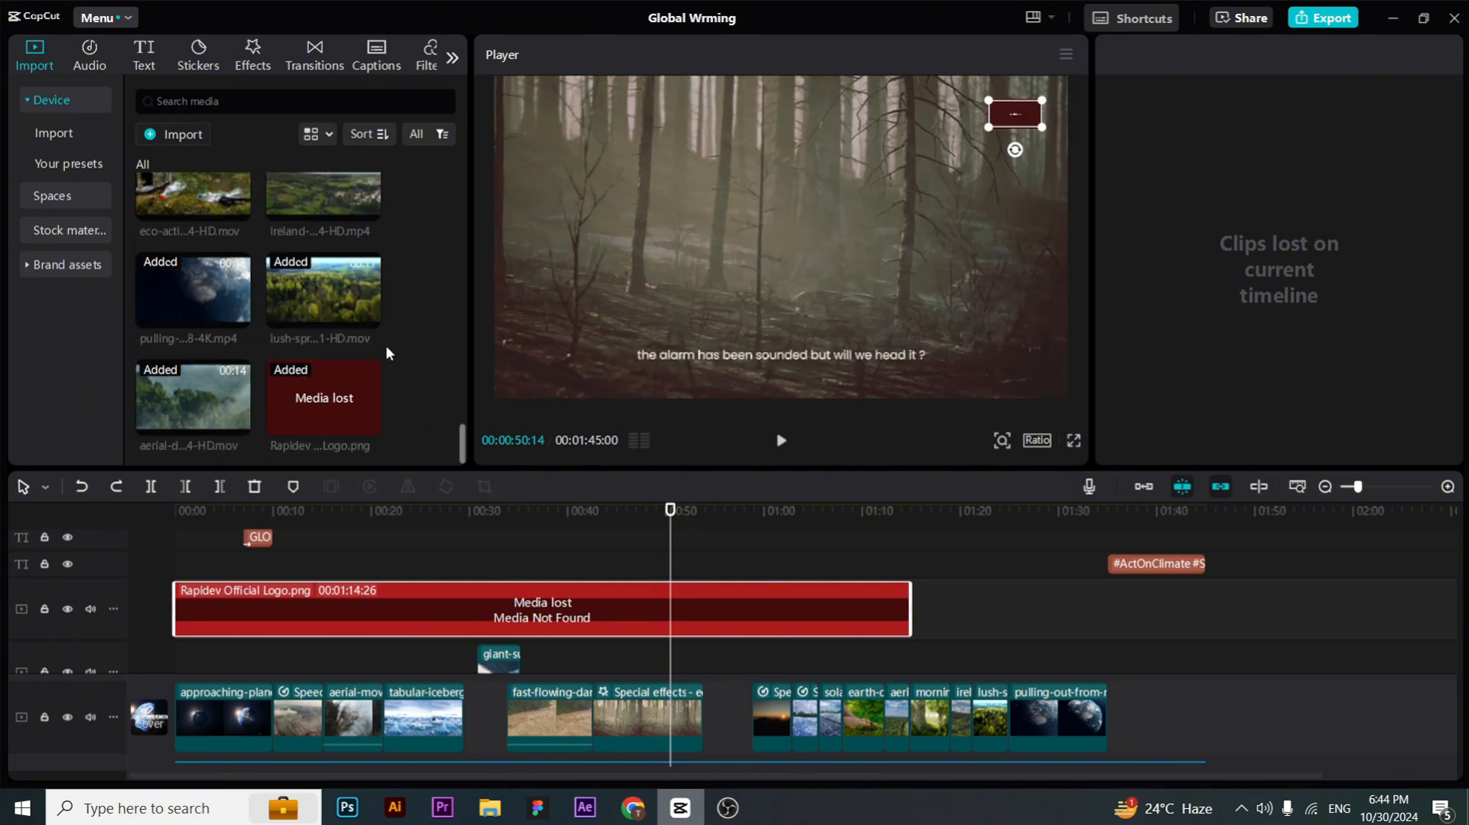
mouse_move(611, 610)
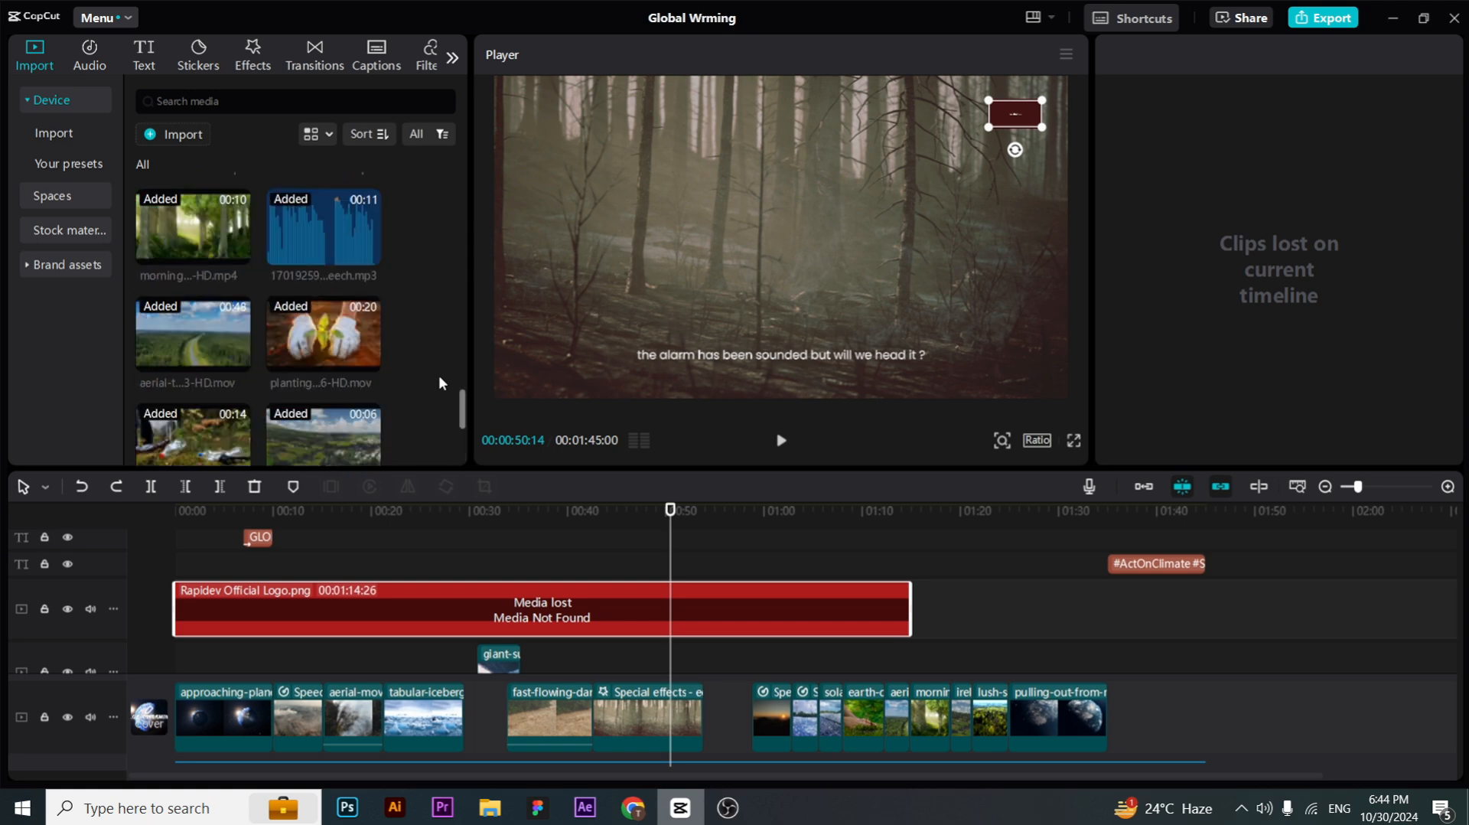
scroll(down, 3)
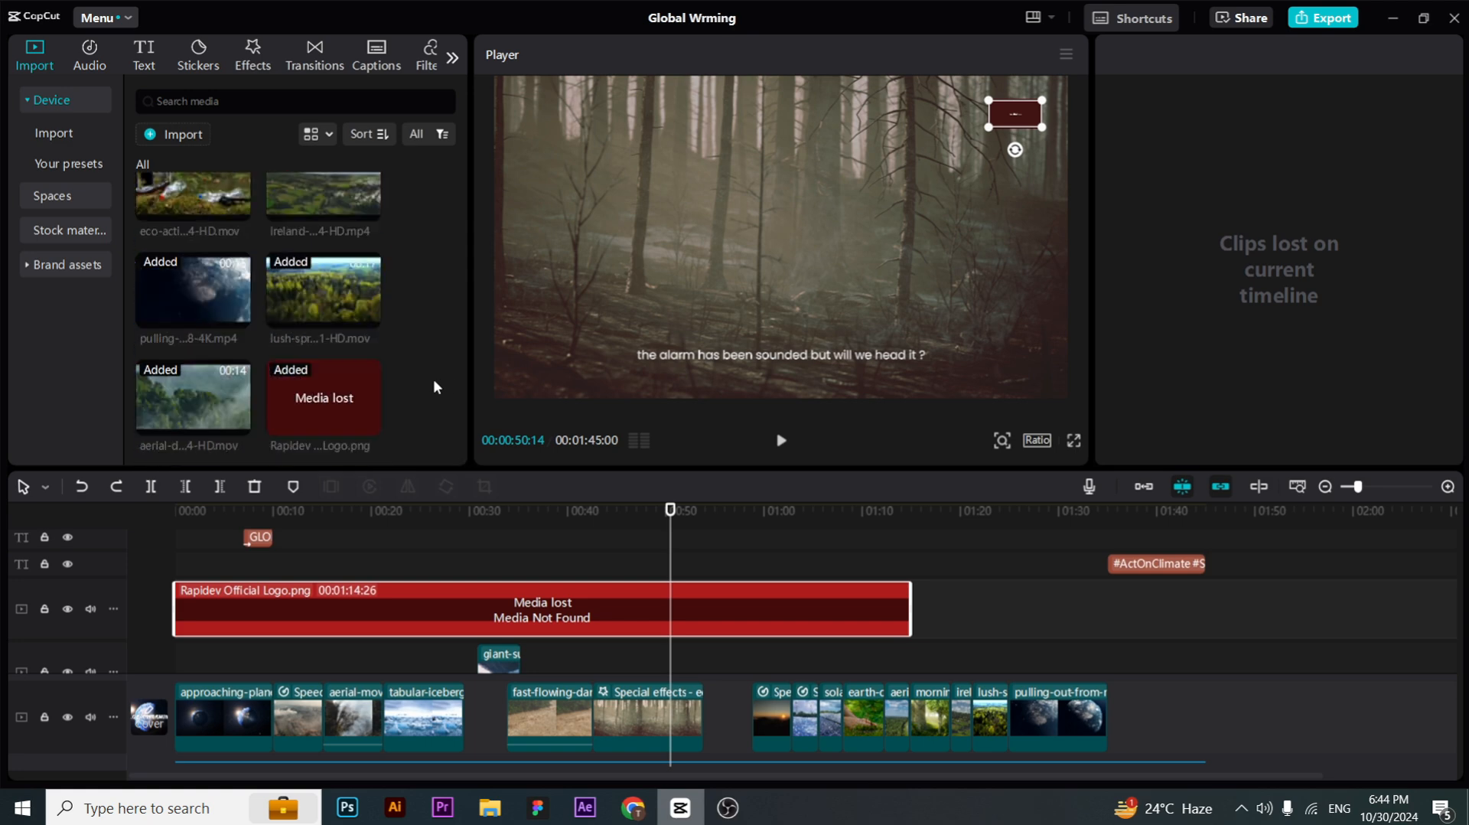
mouse_move(434, 620)
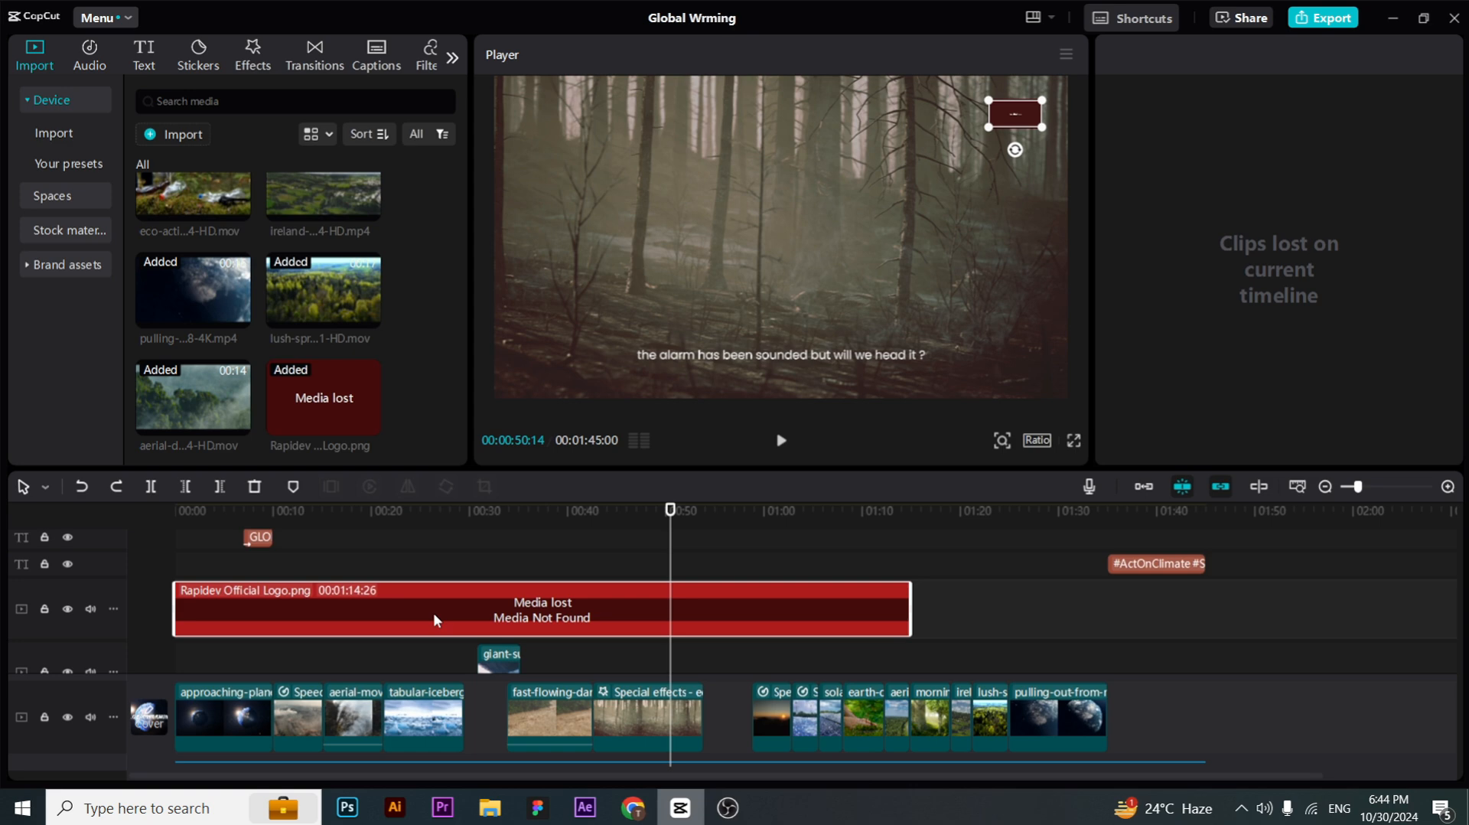
click(462, 509)
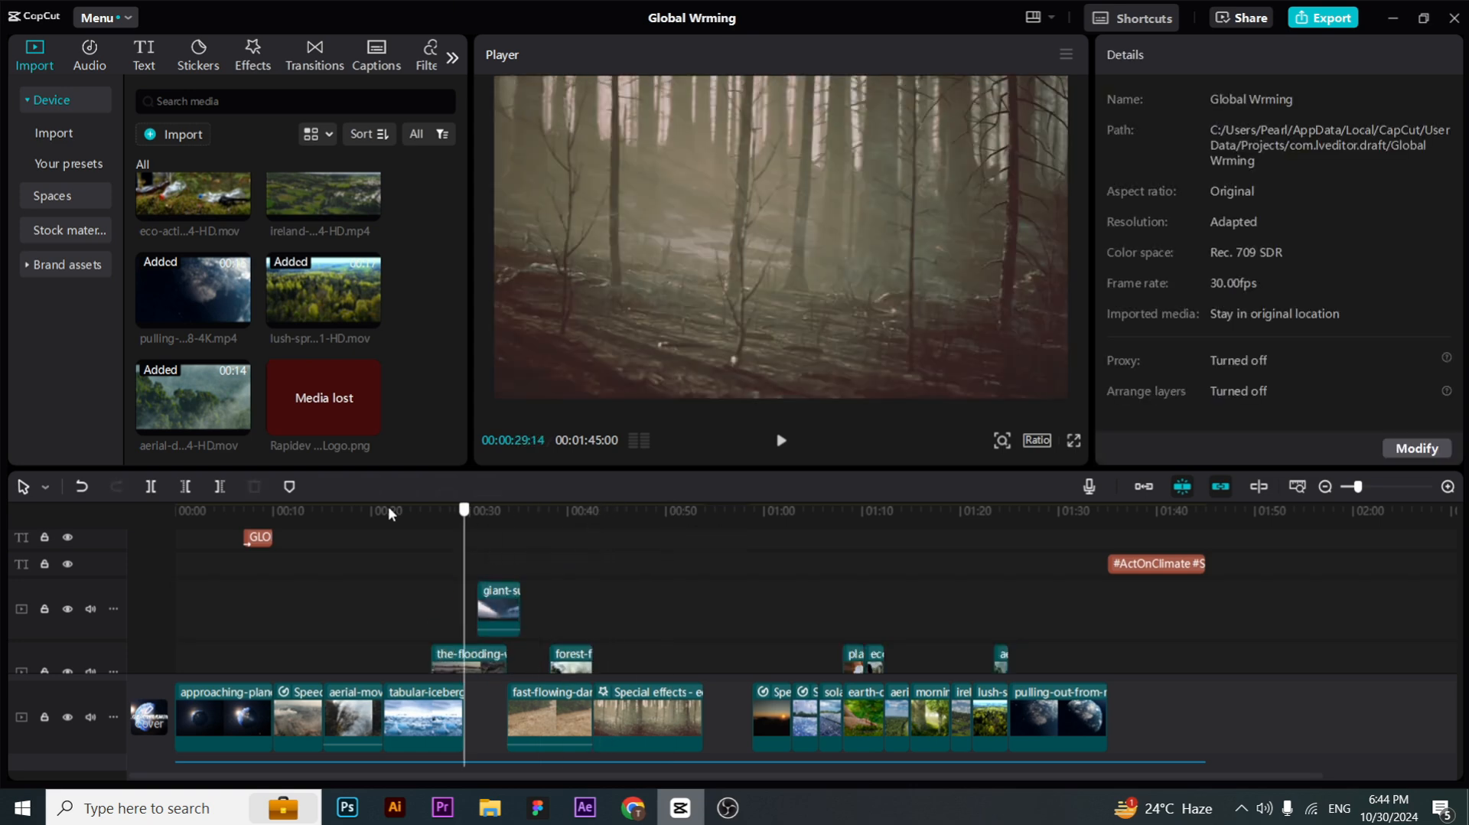
Preview the cleaned timeline around 35 and 49 seconds after removing the logo clip
click(521, 509)
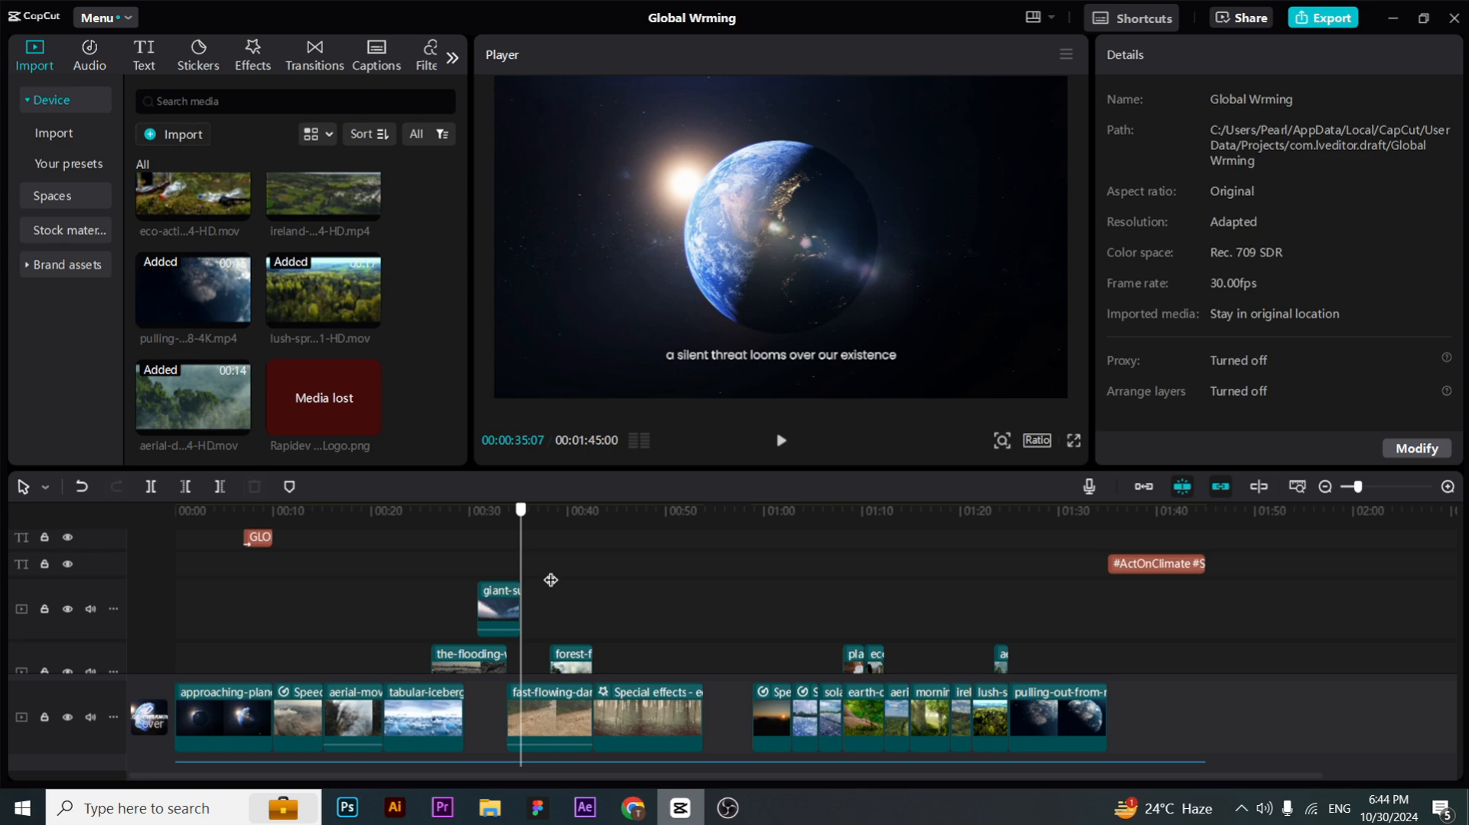
click(659, 509)
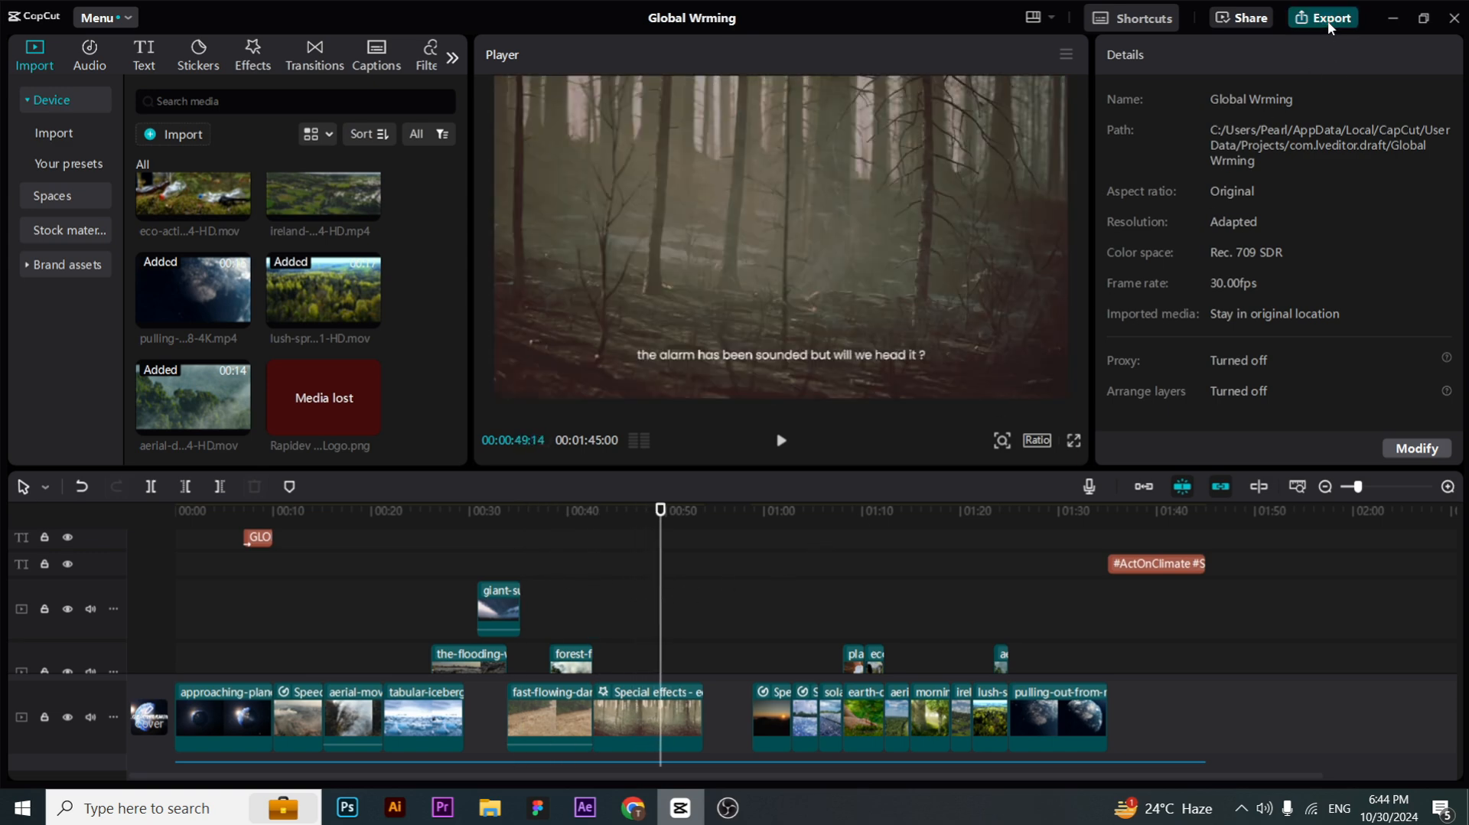
Re-export Global Wrming(3) with the 1080P H.264 mp4 settings so rendering starts
click(1330, 17)
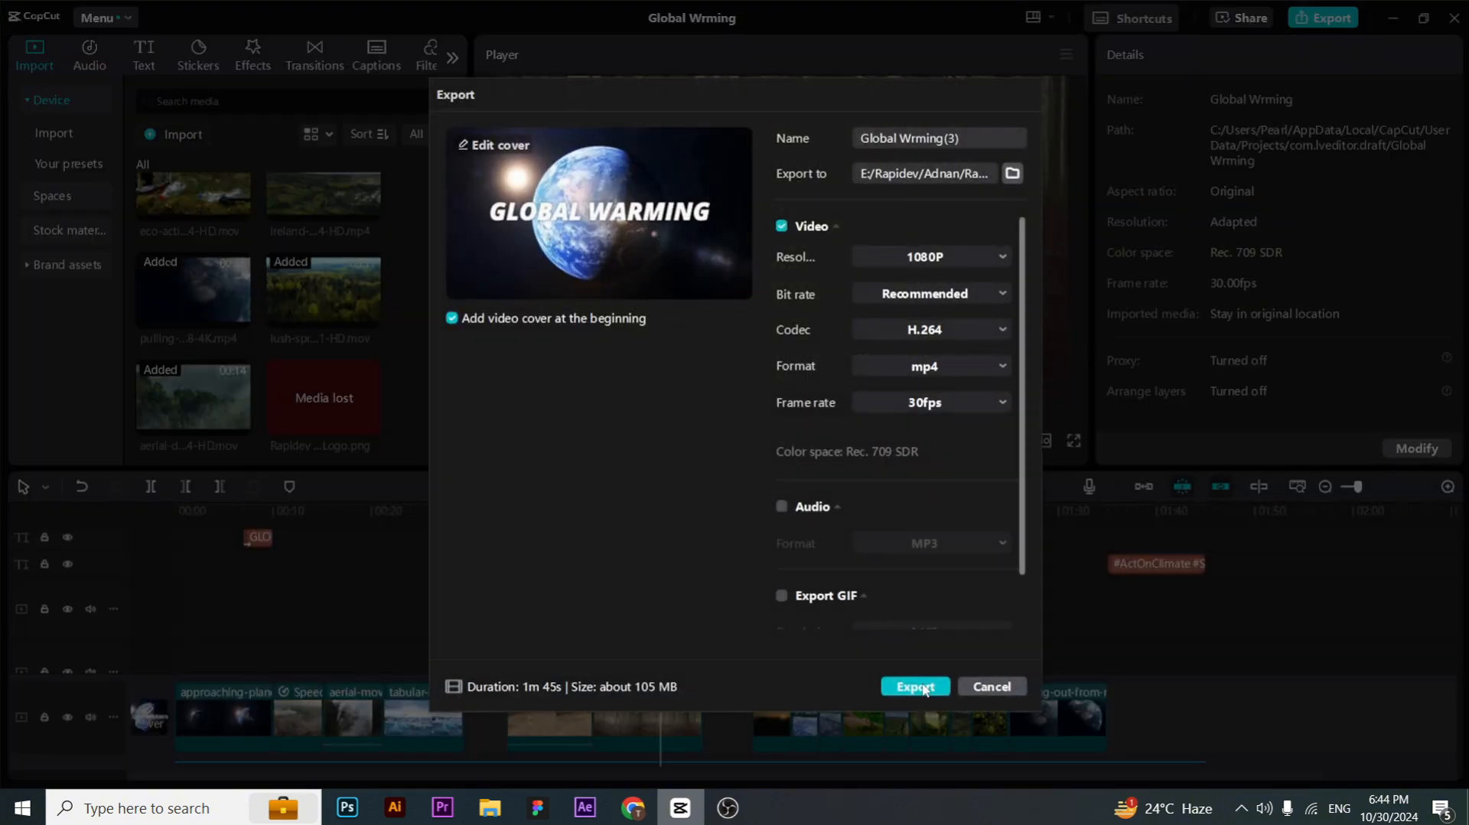
scroll(down, 3)
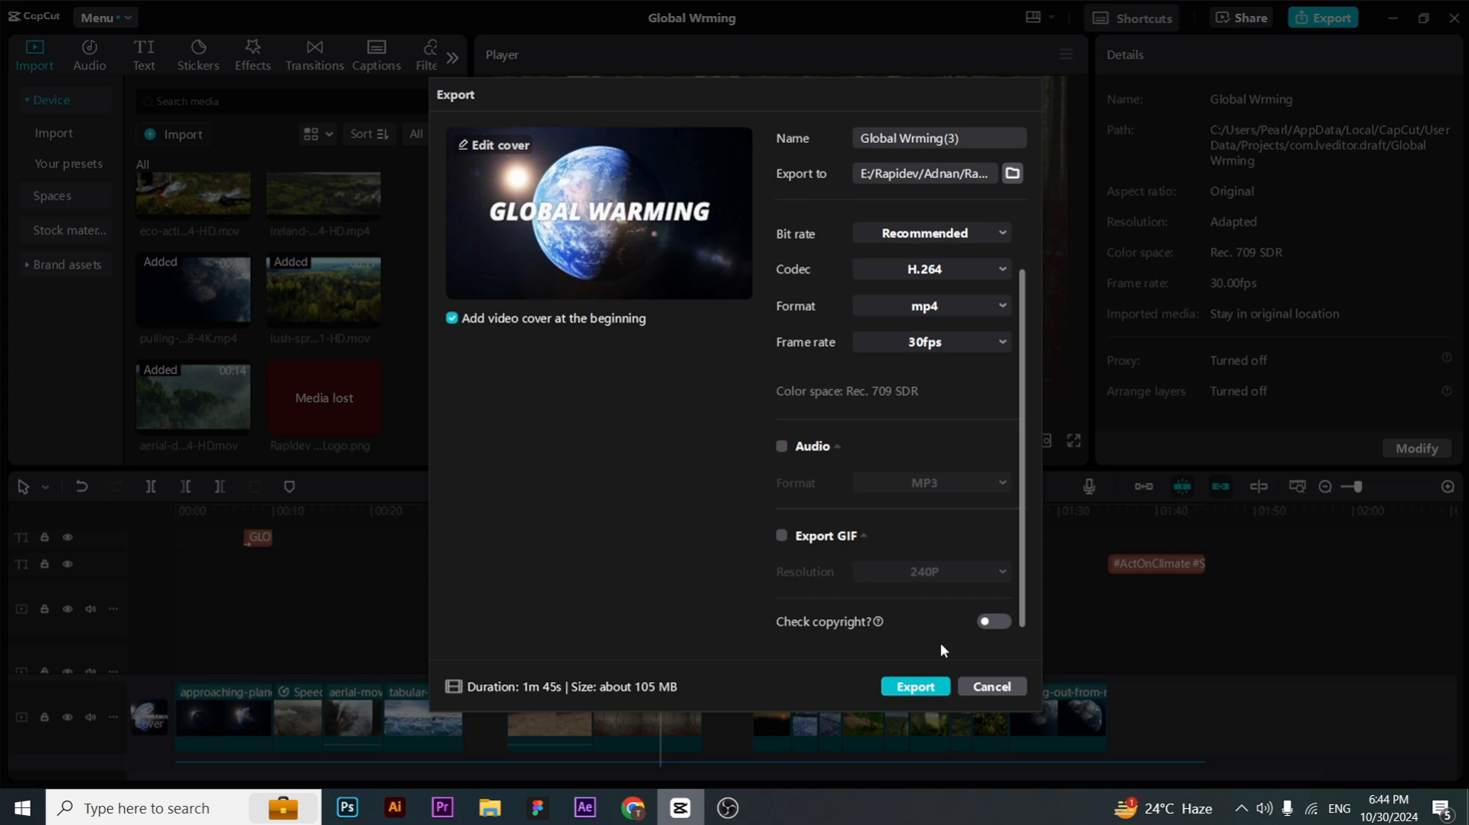
click(914, 686)
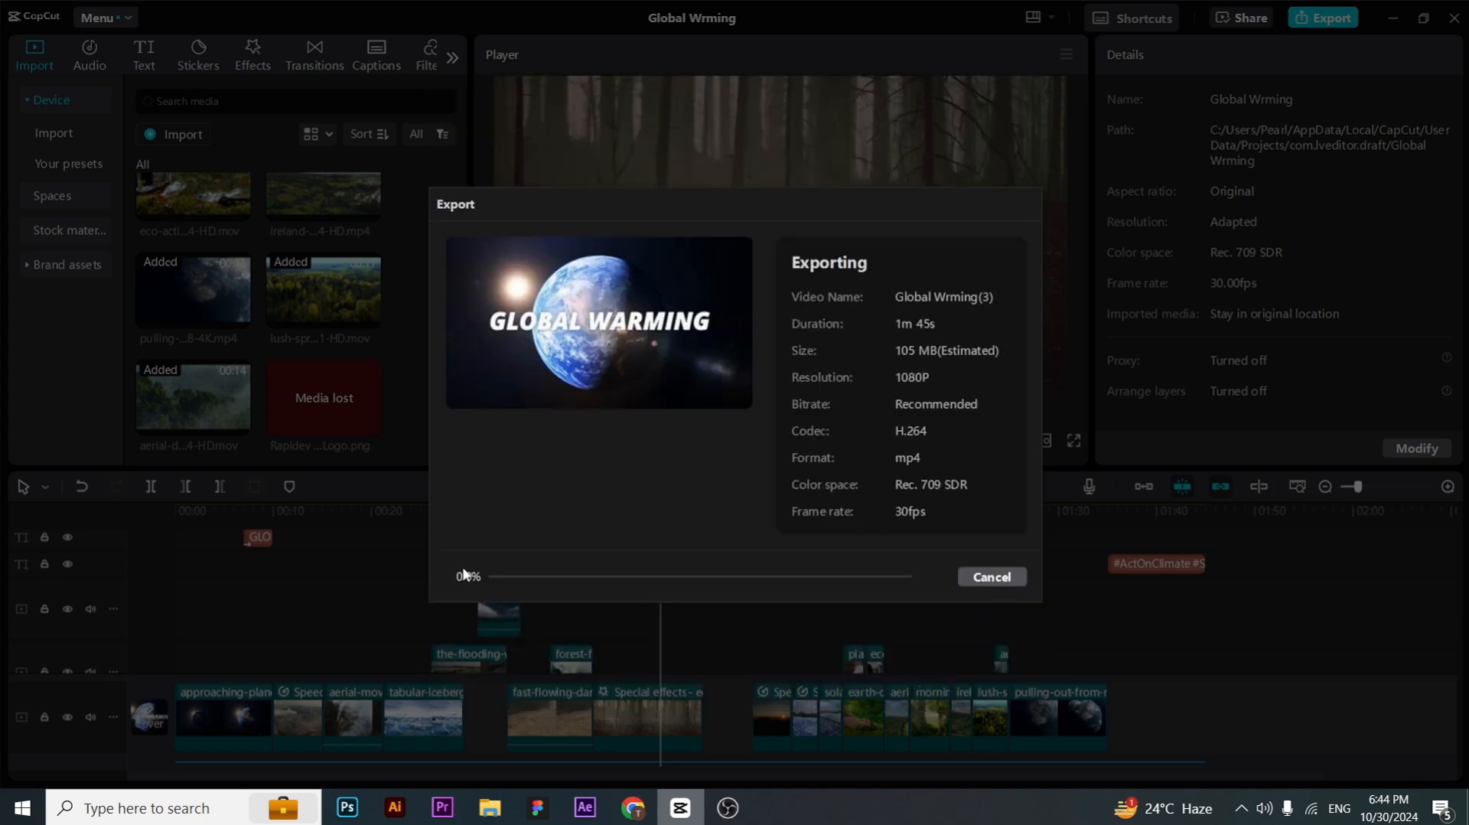
mouse_move(551, 526)
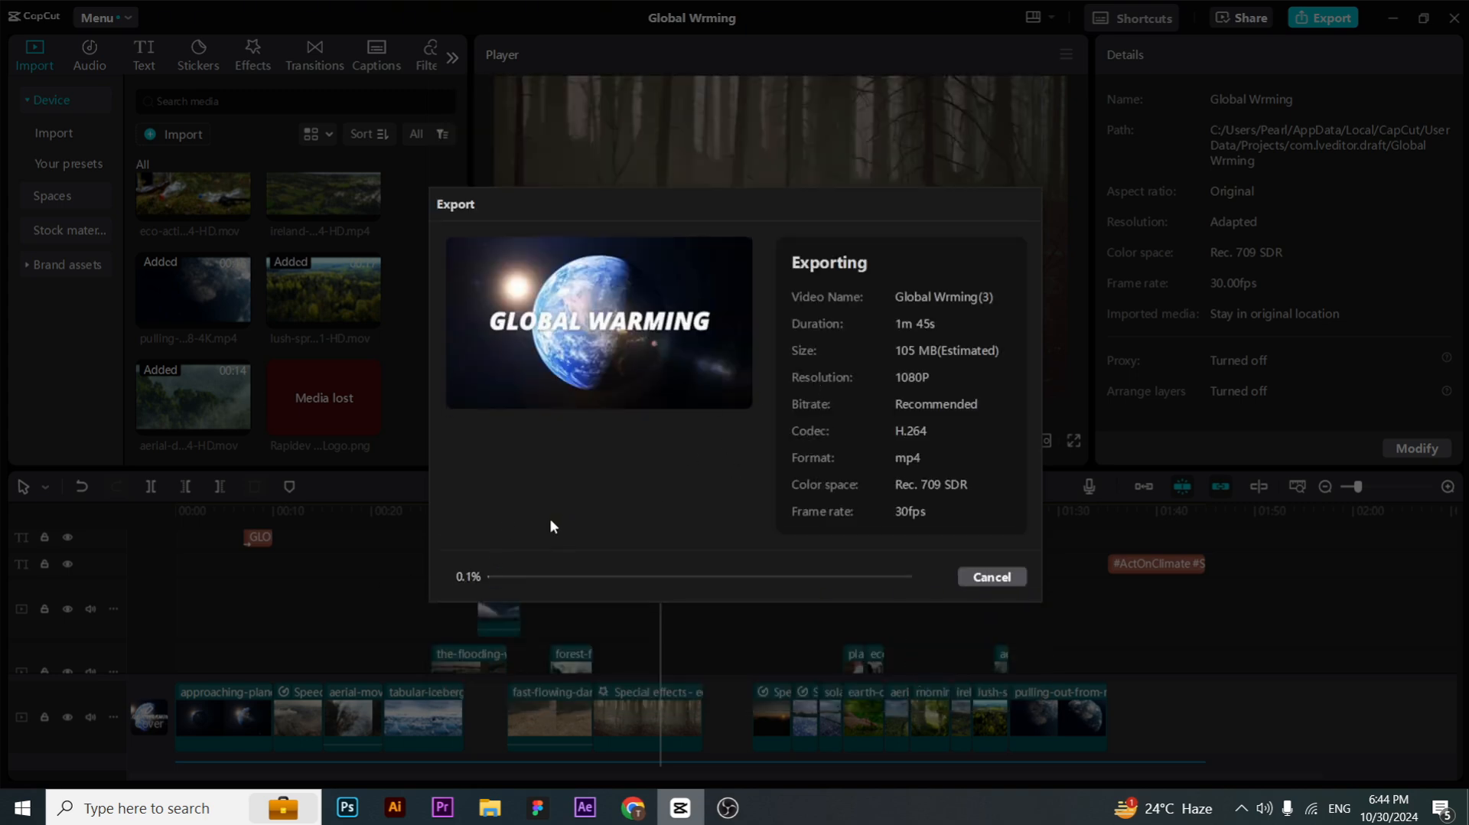